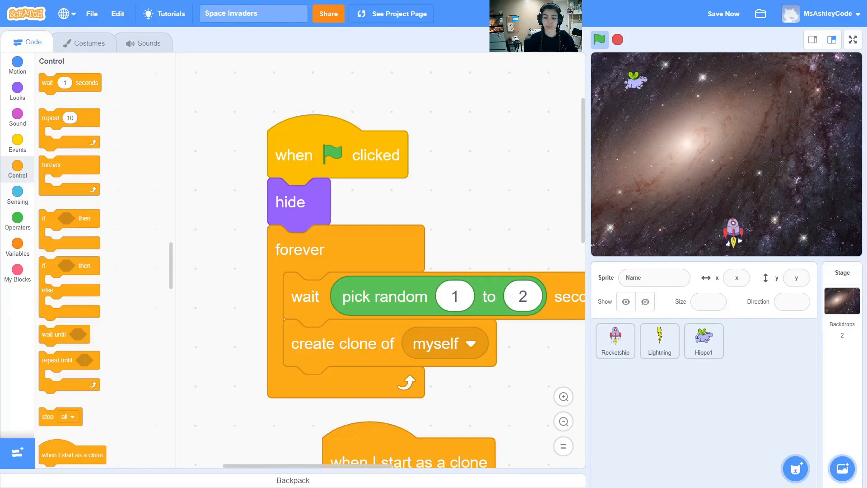
- Search the sprite library for 'bal' and add the Bat sprite to the project
left_click(795, 468)
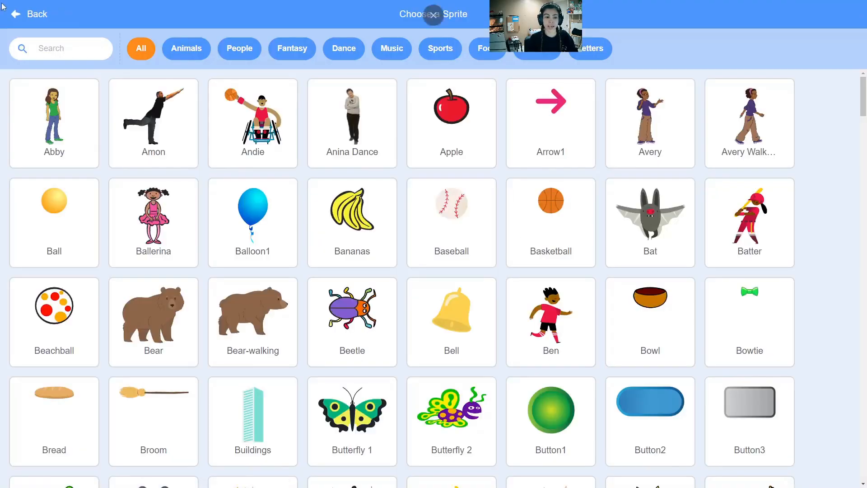
type("bal")
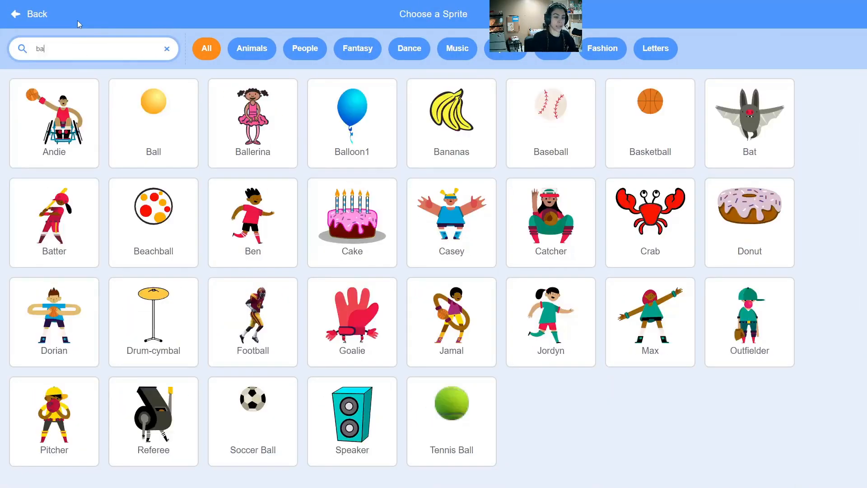
left_click(749, 106)
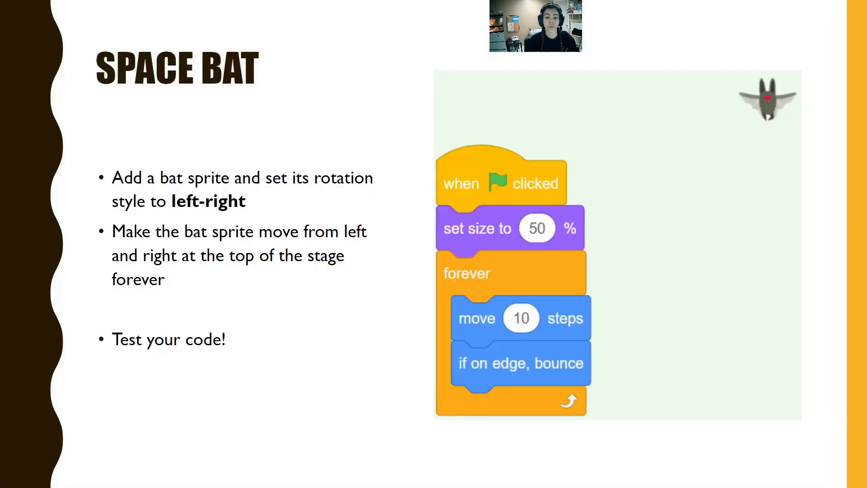
mouse_move(372, 161)
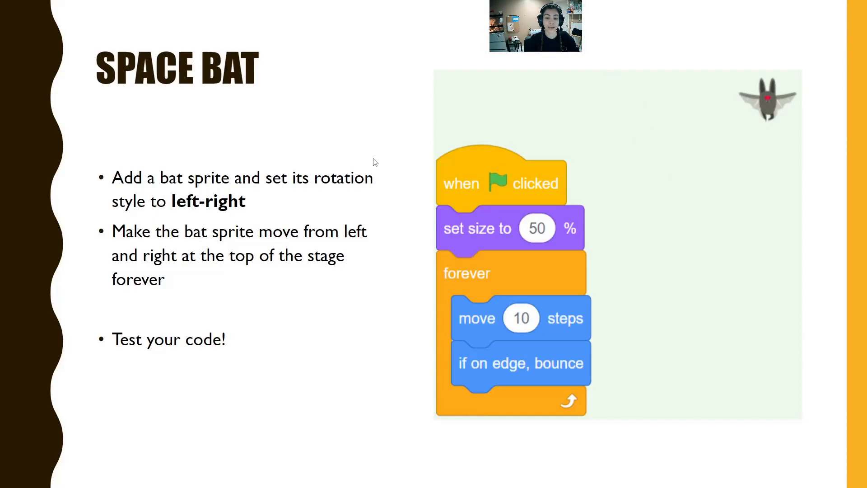
mouse_move(583, 143)
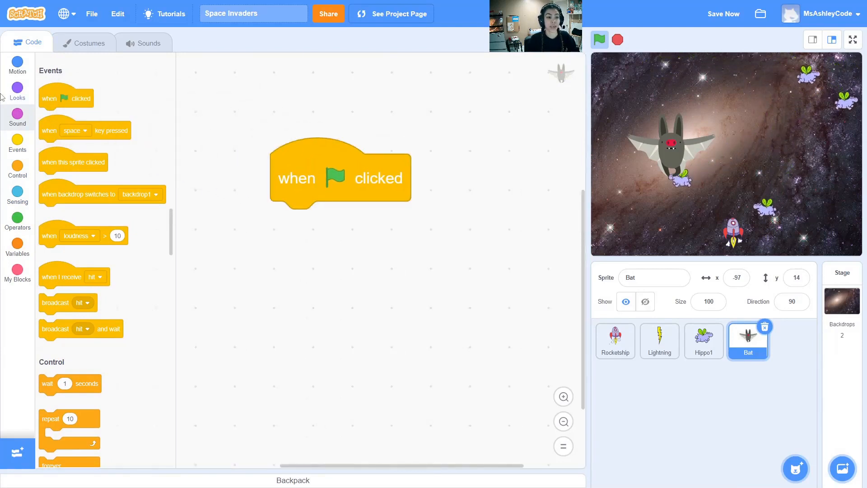
- Build the Bat's green-flag script: size 50%, then forever move 10 steps and bounce on edge
left_click(17, 91)
type("50")
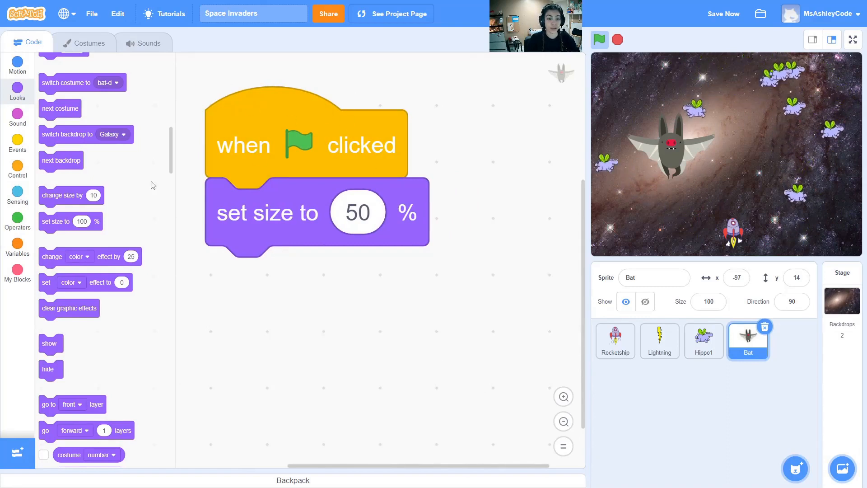
left_click(17, 167)
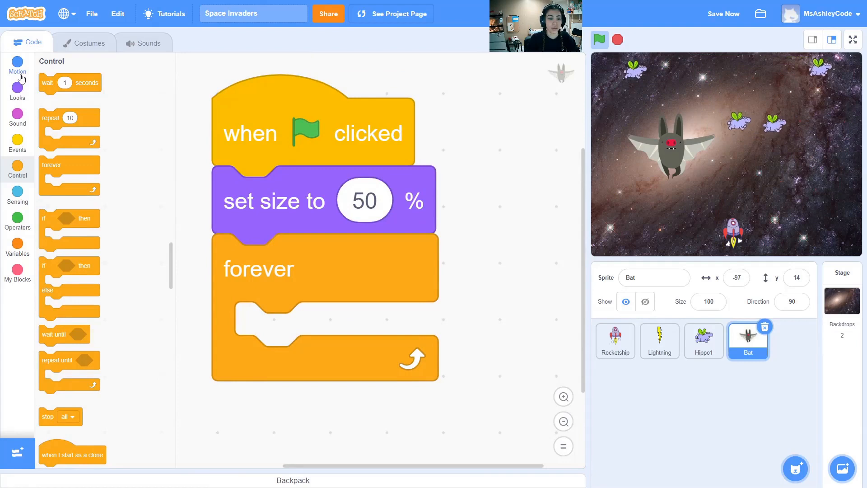
left_click(17, 65)
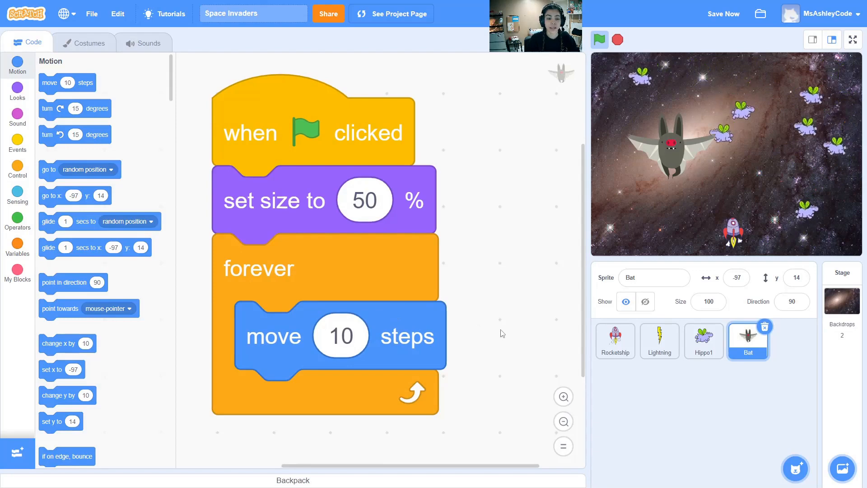
scroll("down", 3)
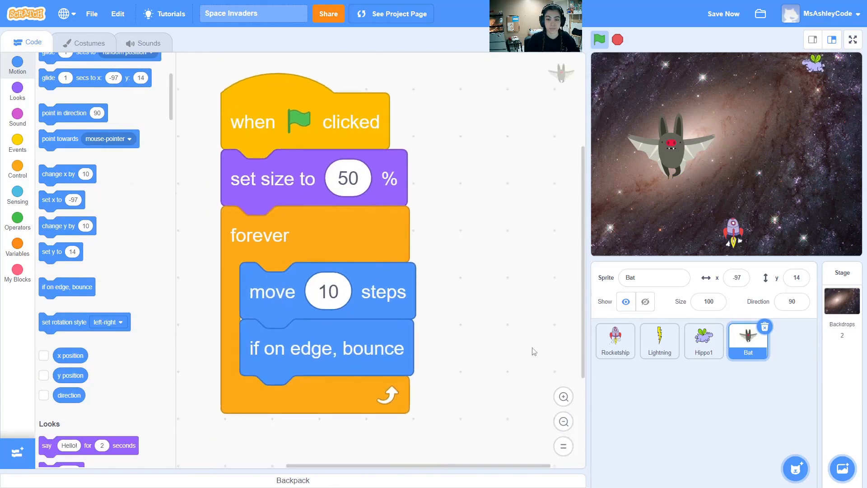
- Run the project and watch the half-size bat fly across the stage bouncing off edges
left_click(598, 39)
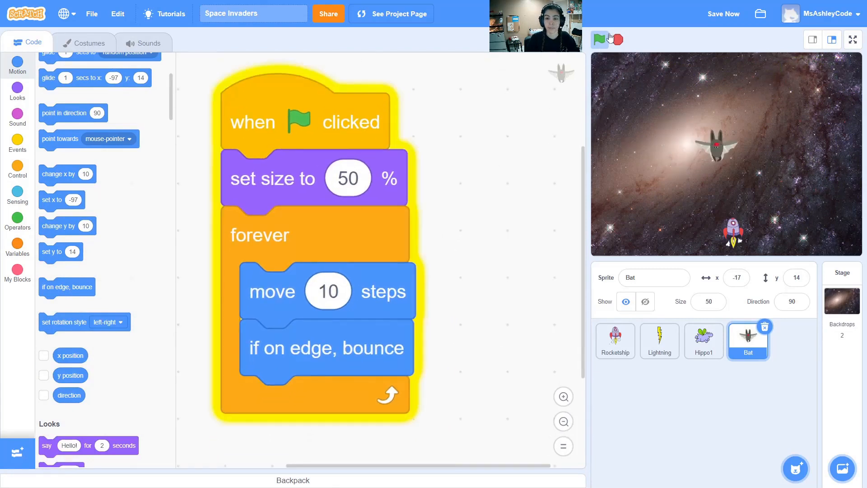
left_click(599, 40)
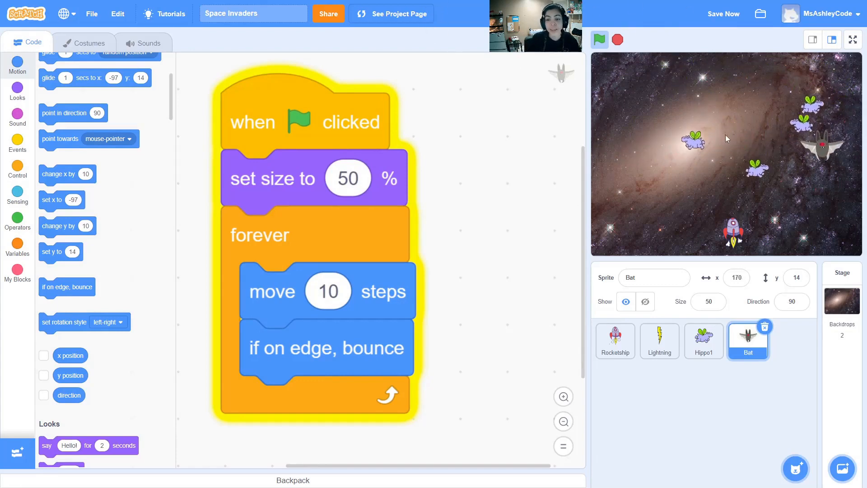
left_click(722, 13)
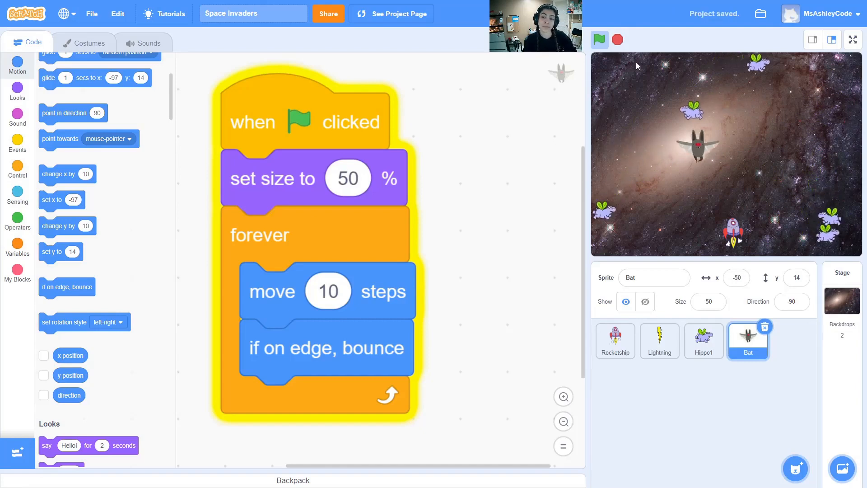
left_click(598, 39)
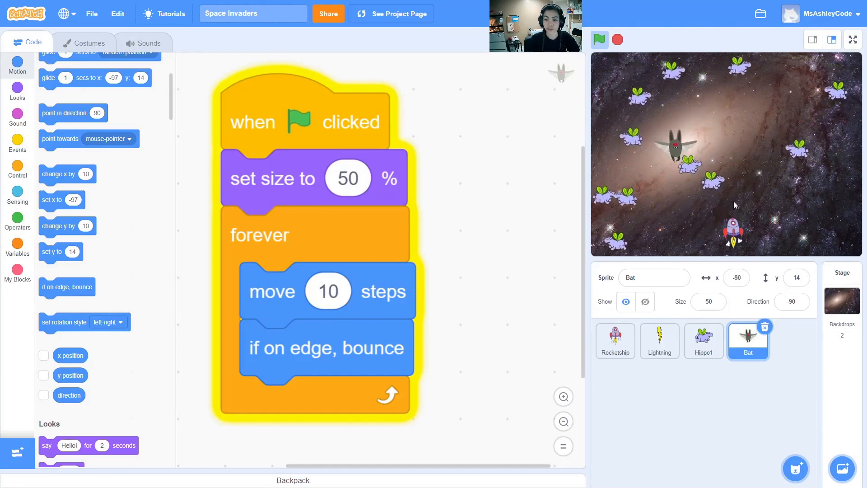
- Set the Bat's rotation style to Left/Right in its direction settings
left_click(598, 39)
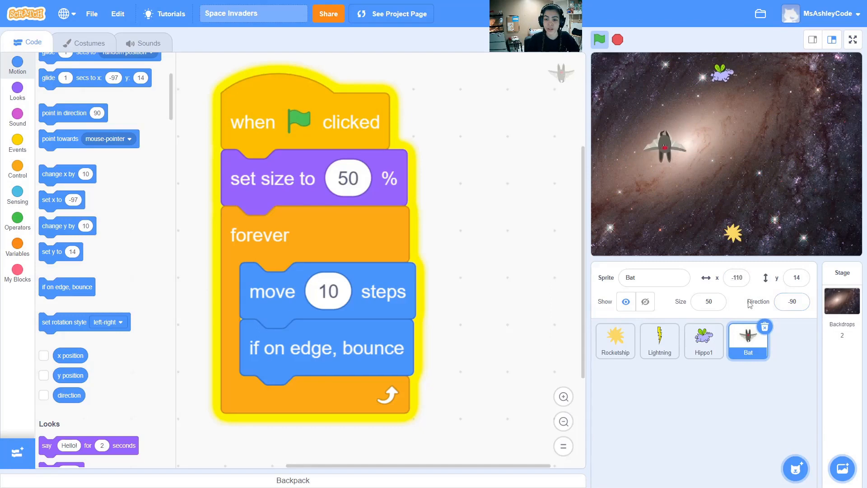
left_click(791, 301)
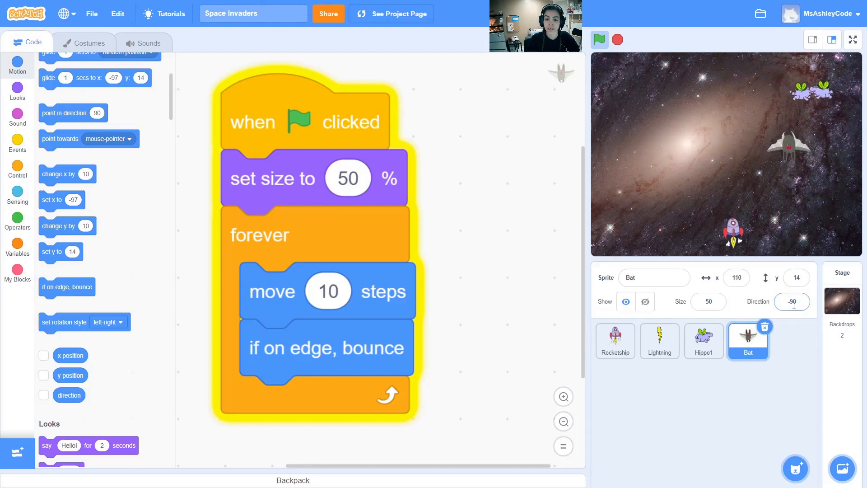
left_click(791, 301)
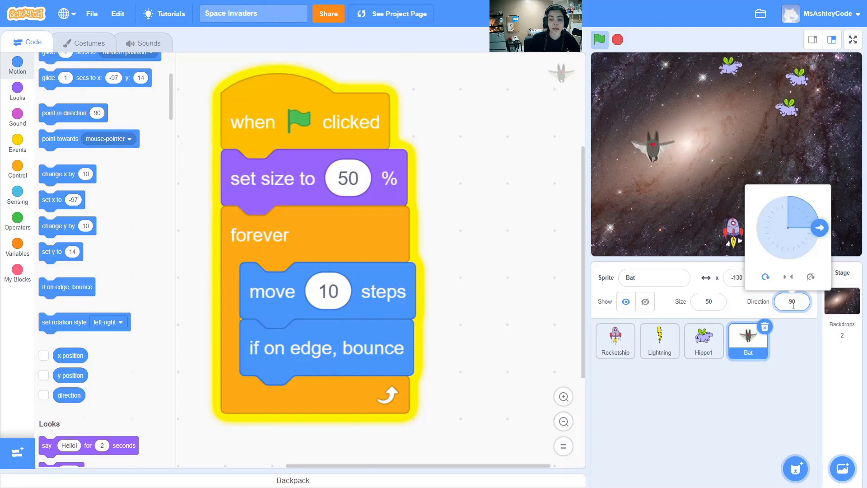
left_click(788, 278)
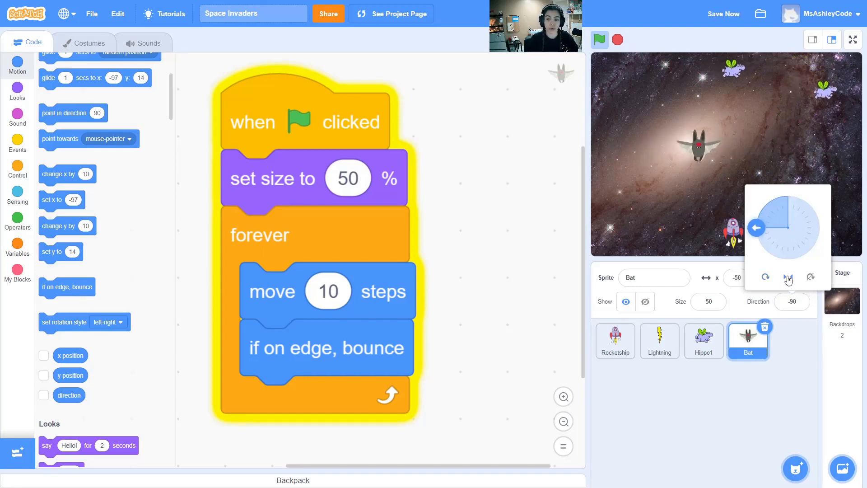
left_click(787, 277)
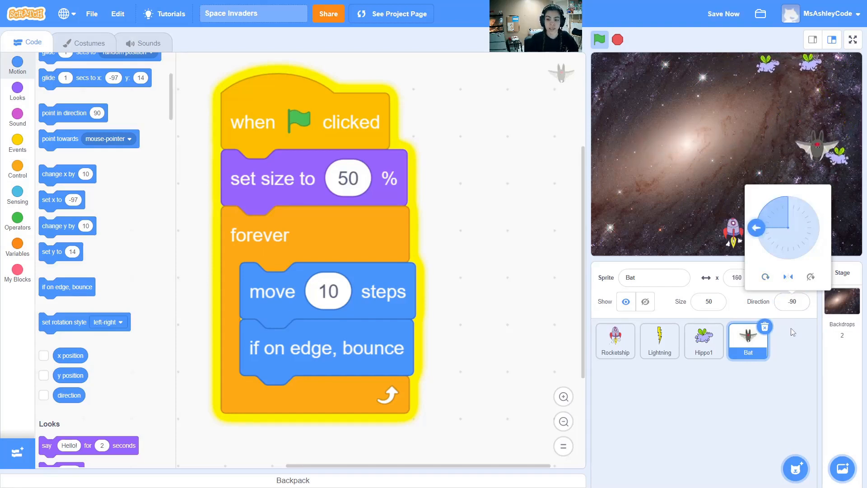
left_click(820, 227)
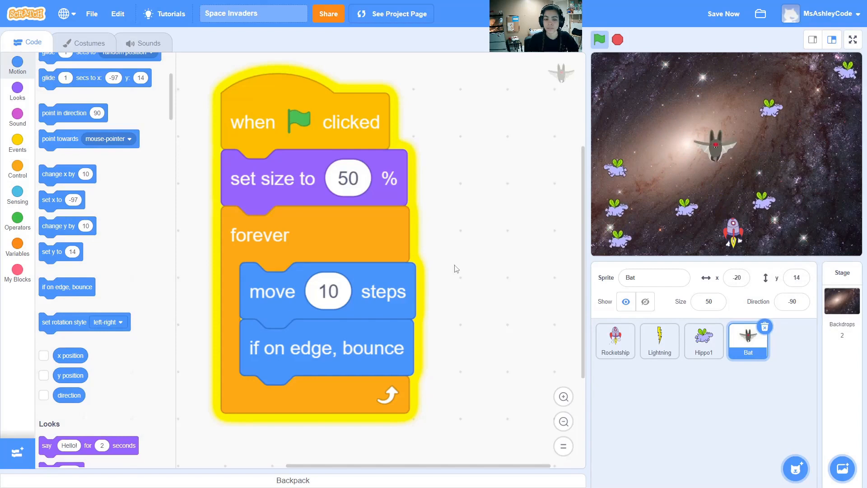
- Stop the game, move the bat to the top of the stage, and run it again
left_click(599, 39)
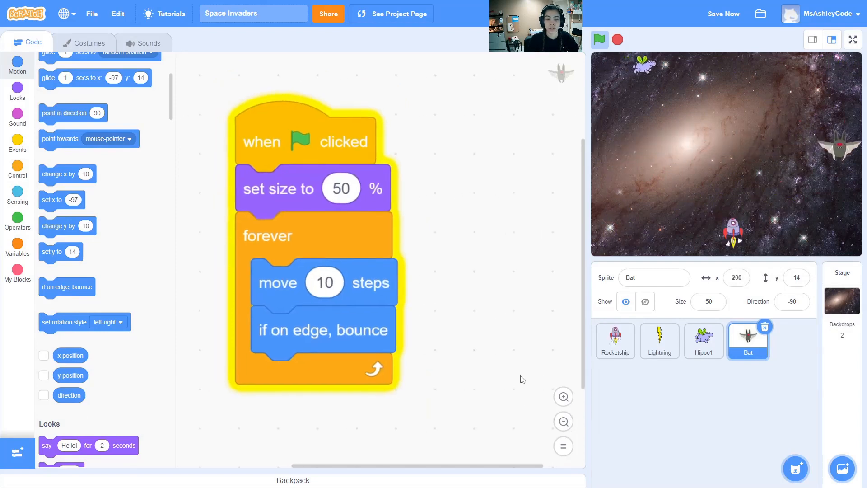
left_click(598, 39)
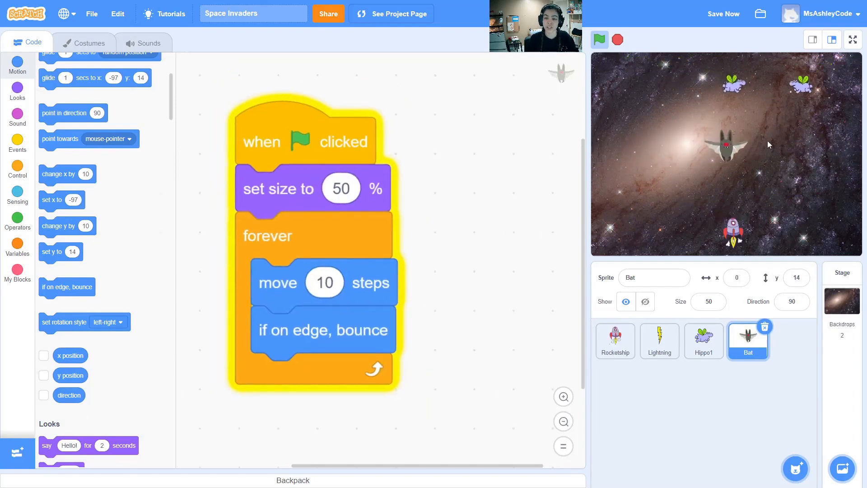
left_click(598, 39)
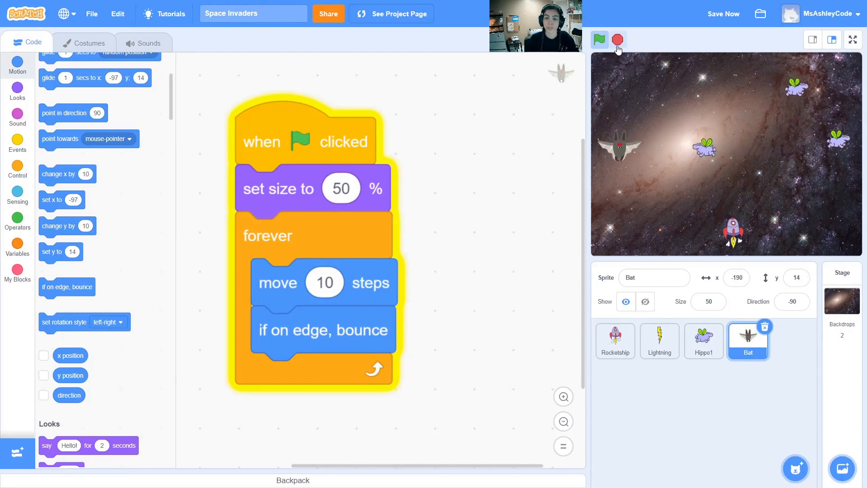
left_click(598, 39)
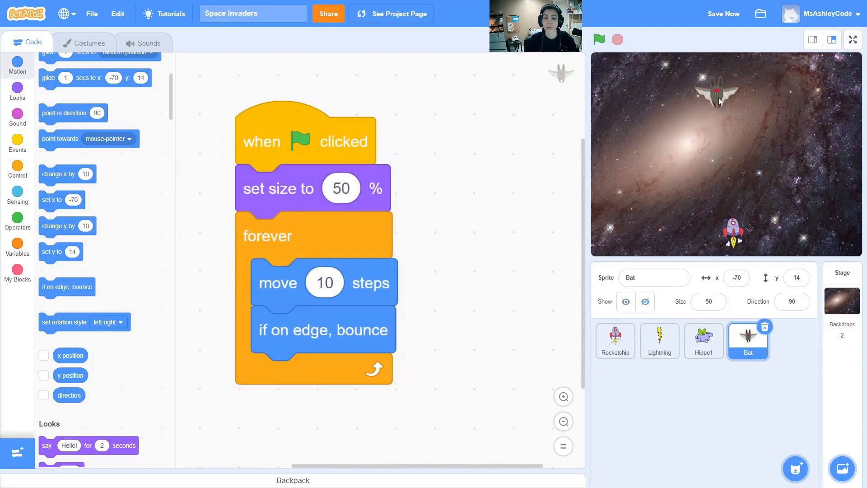
left_click(598, 39)
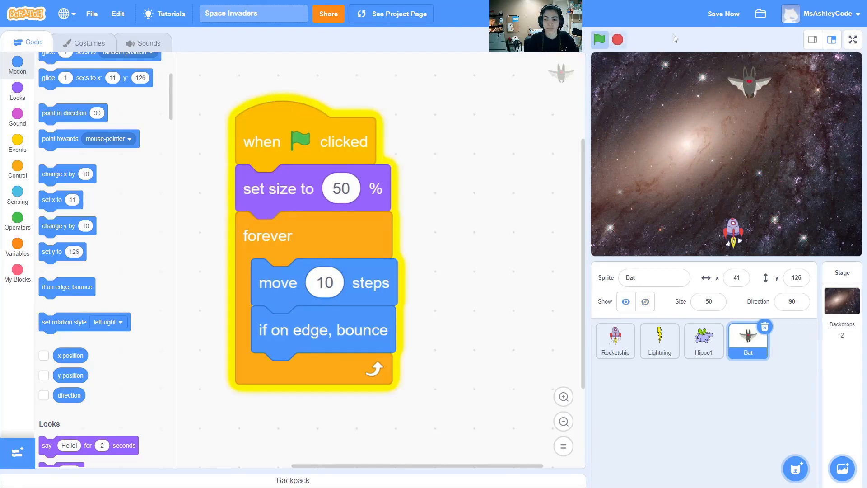
left_click(599, 40)
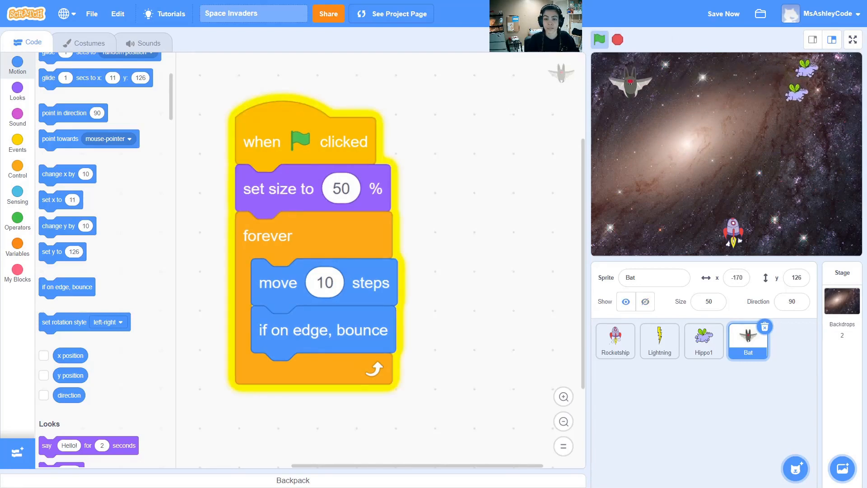
left_click(598, 39)
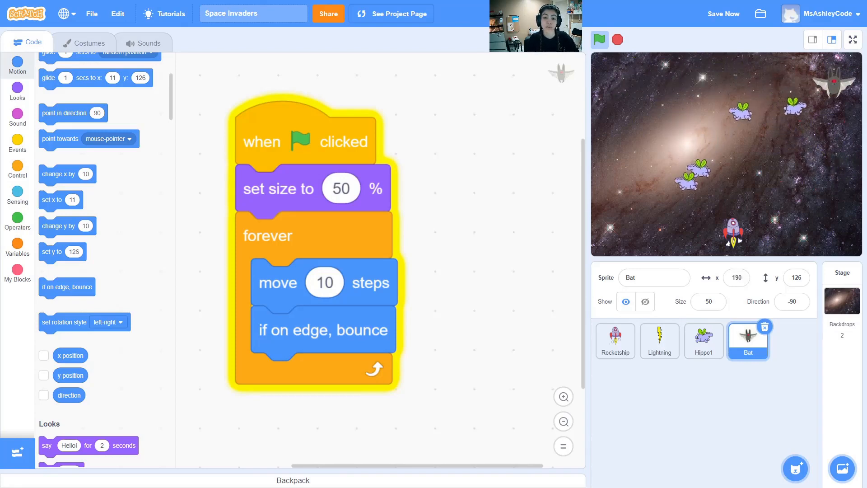
left_click(601, 39)
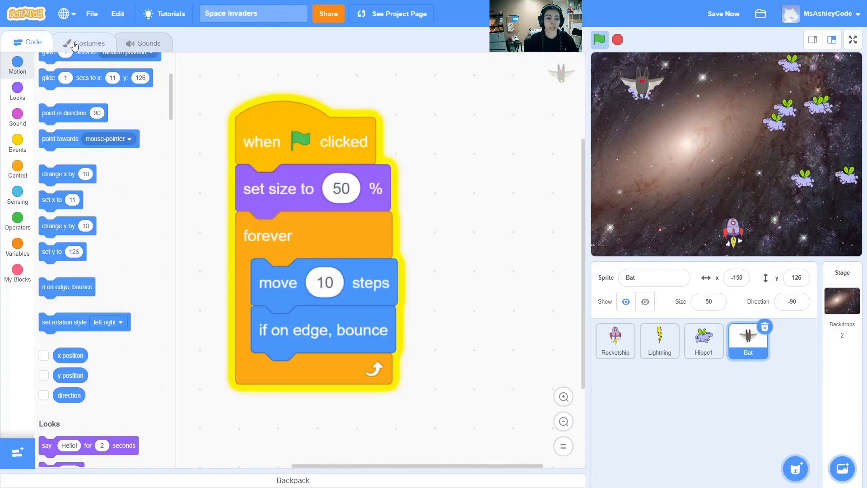
- Show the Bat's four costumes in the costume editor
left_click(85, 42)
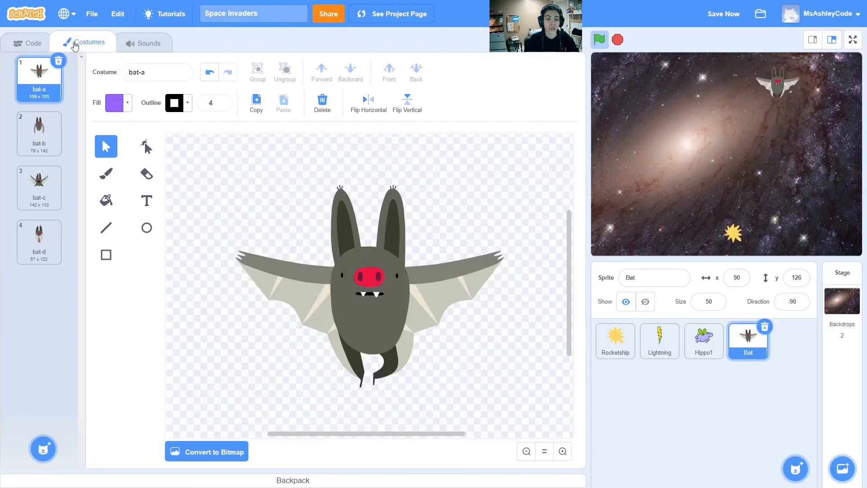